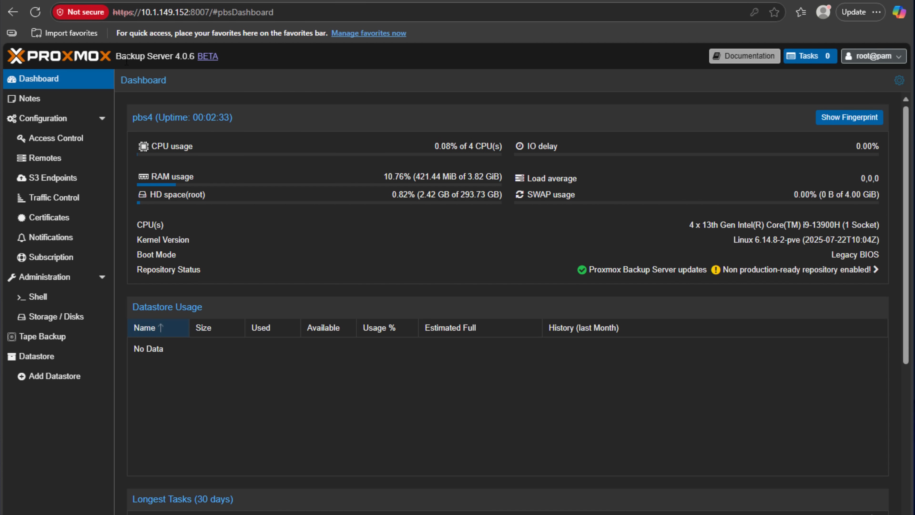
# Step: Highlight the Ceph Squid 19.2.2 line and read down through the Proxmox VE 9.0 changelog
pyautogui.doubleClick(154, 56)
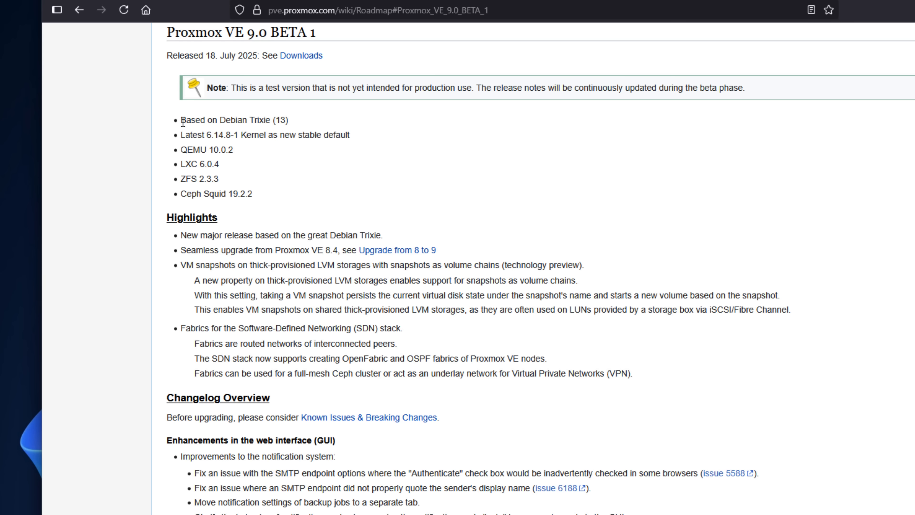
pyautogui.moveTo(587, 132)
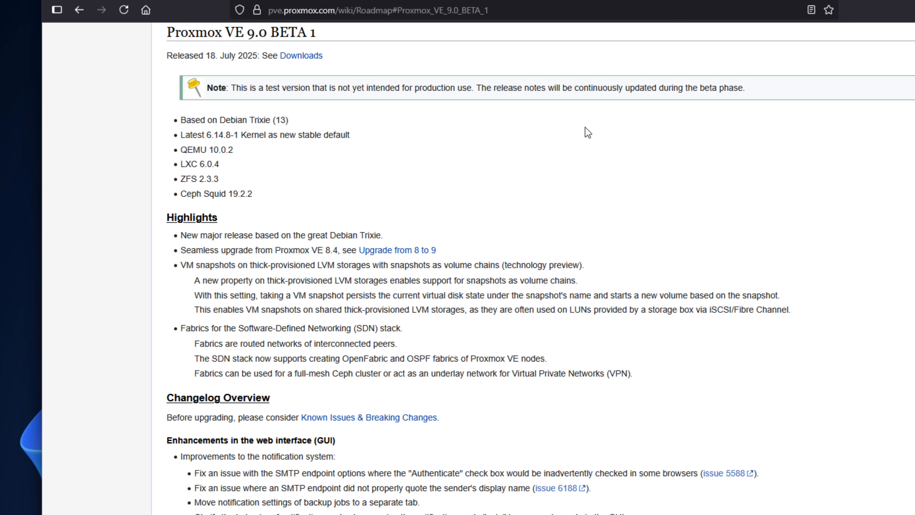
pyautogui.moveTo(184, 136)
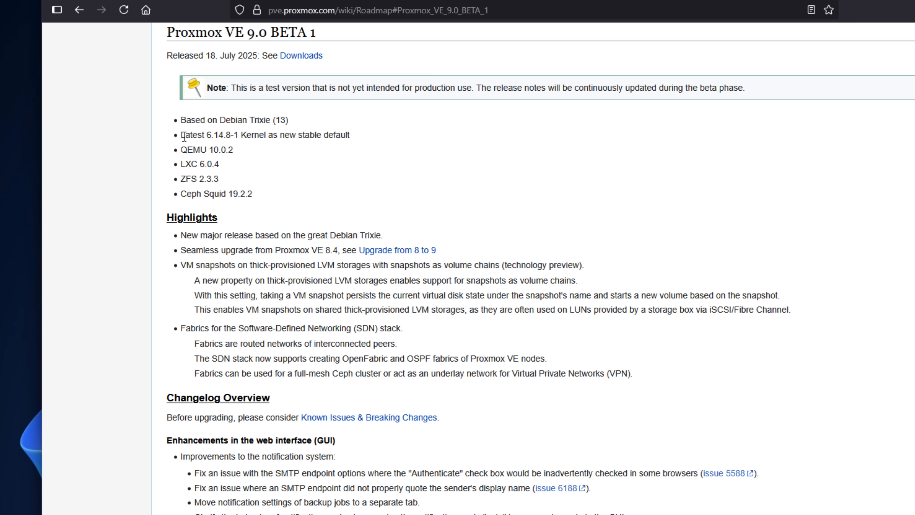
pyautogui.moveTo(181, 135); pyautogui.dragTo(303, 135)
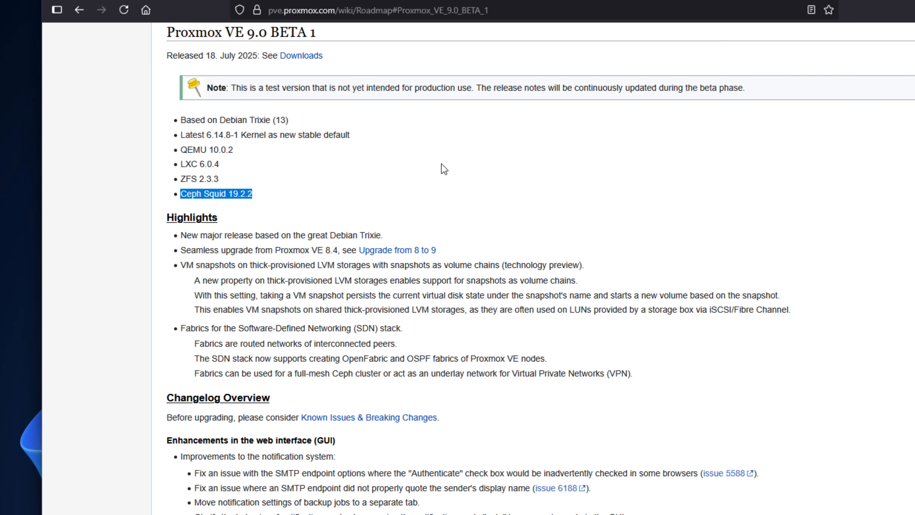
pyautogui.scroll(-3)
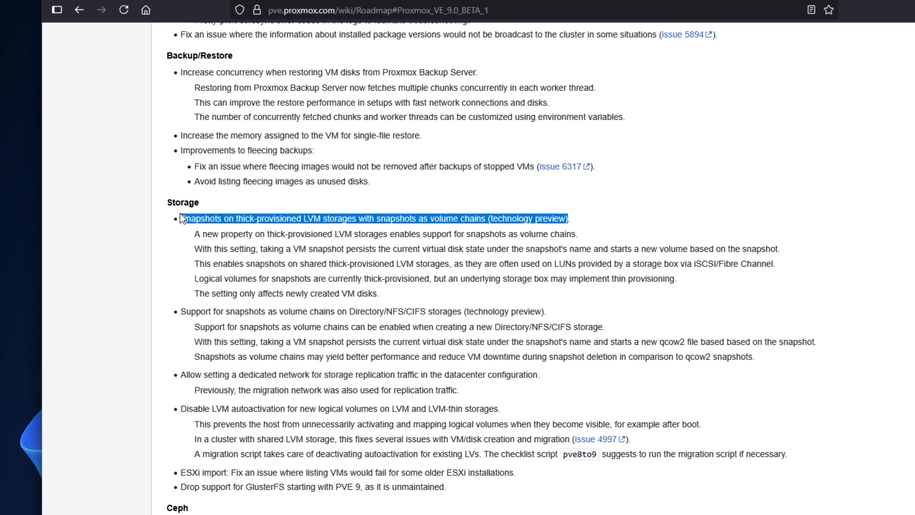
pyautogui.scroll(-3)
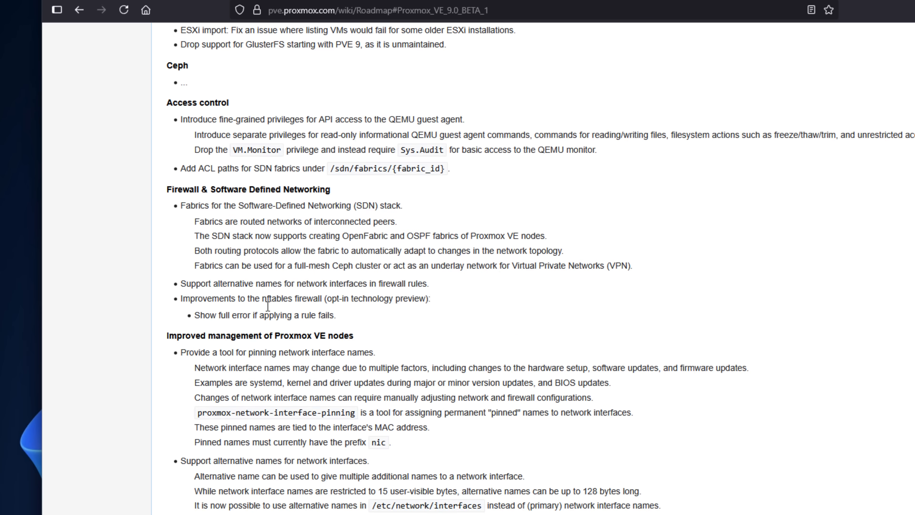
pyautogui.scroll(-3)
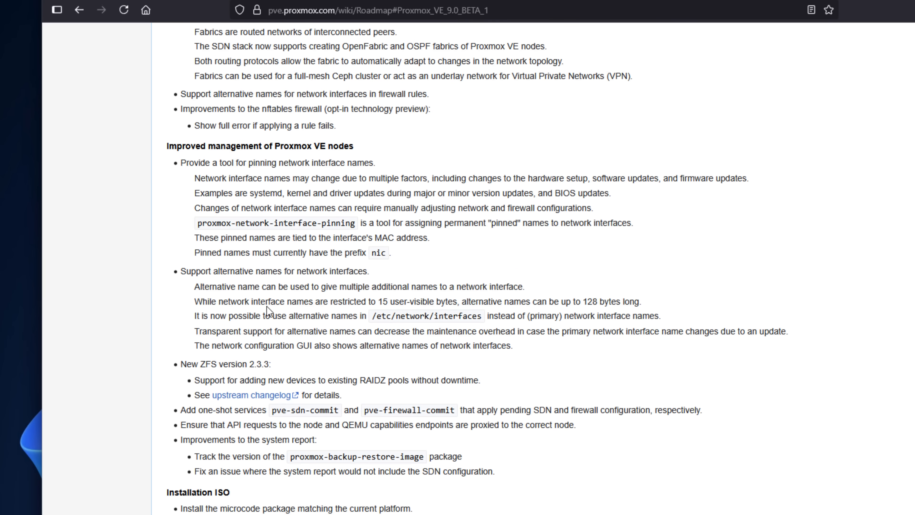
pyautogui.scroll(-3)
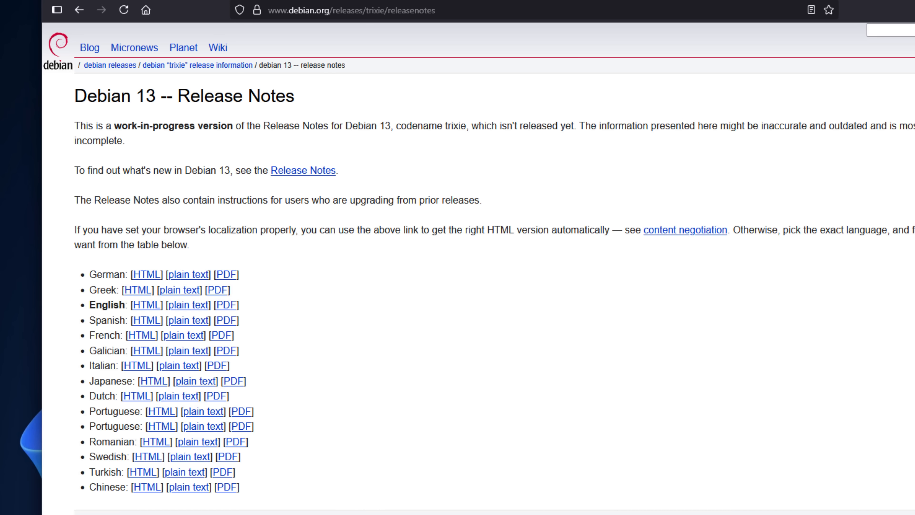
pyautogui.moveTo(405, 112)
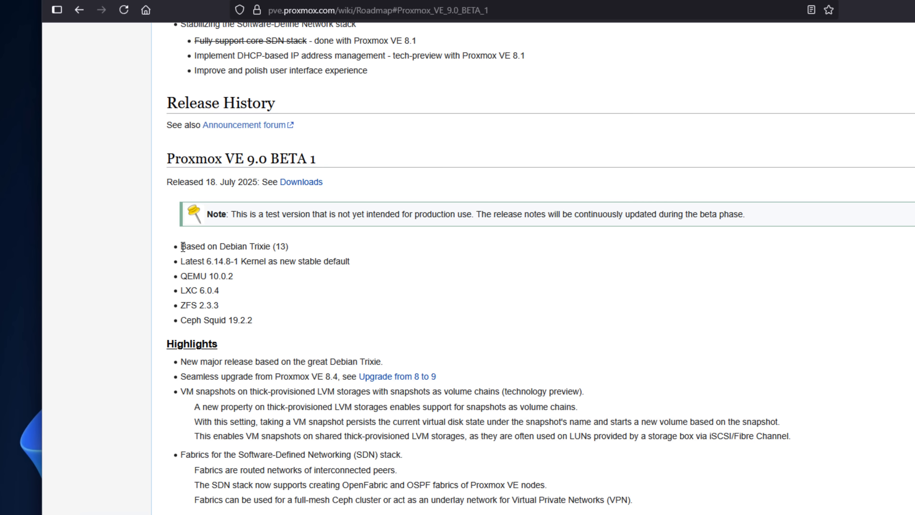
# Step: Highlight the Debian Trixie and kernel lines, then read on to the VM and container sections
pyautogui.moveTo(181, 246); pyautogui.dragTo(350, 261)
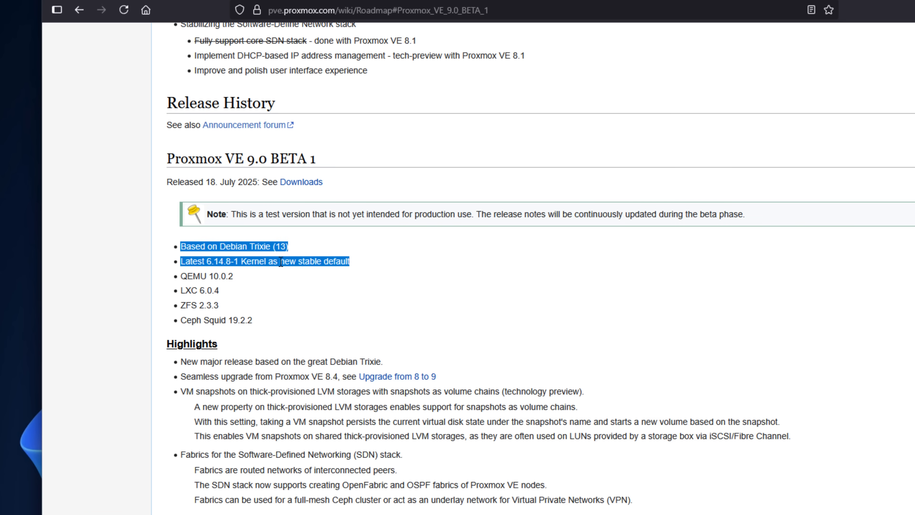
pyautogui.click(469, 256)
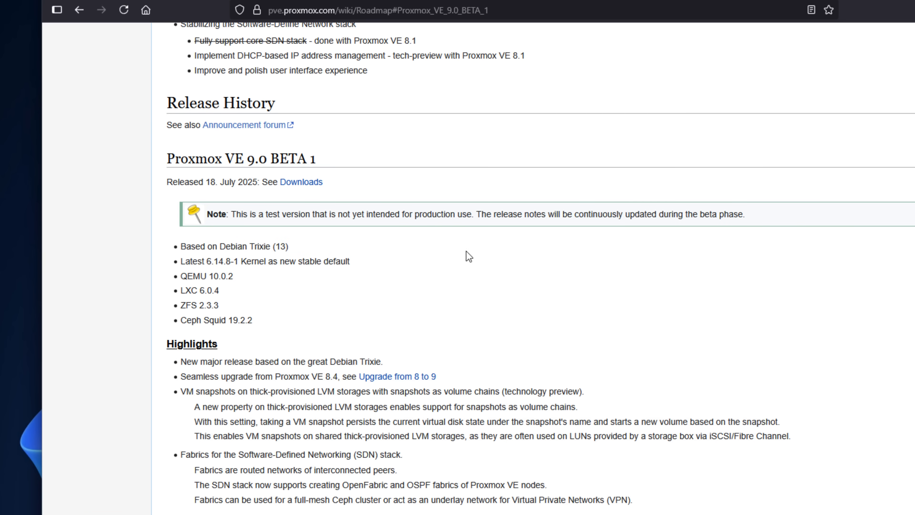
pyautogui.scroll(-3)
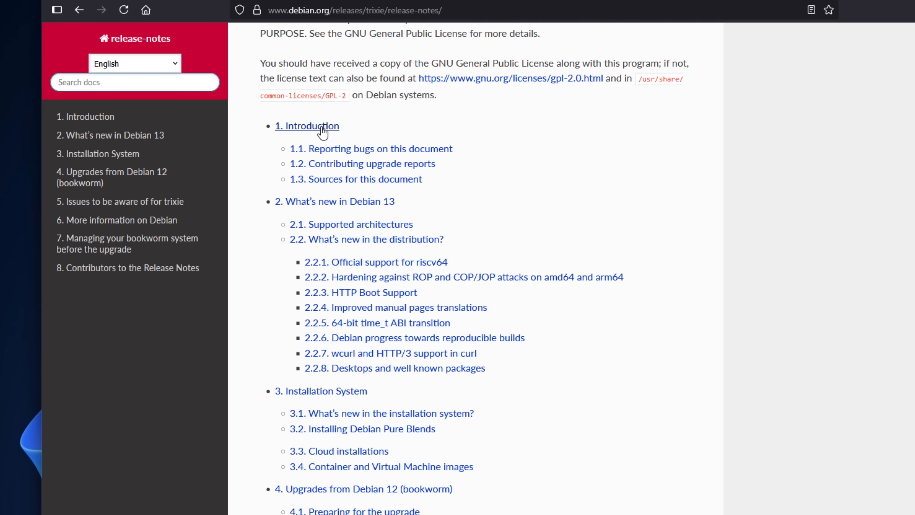
pyautogui.scroll(-3)
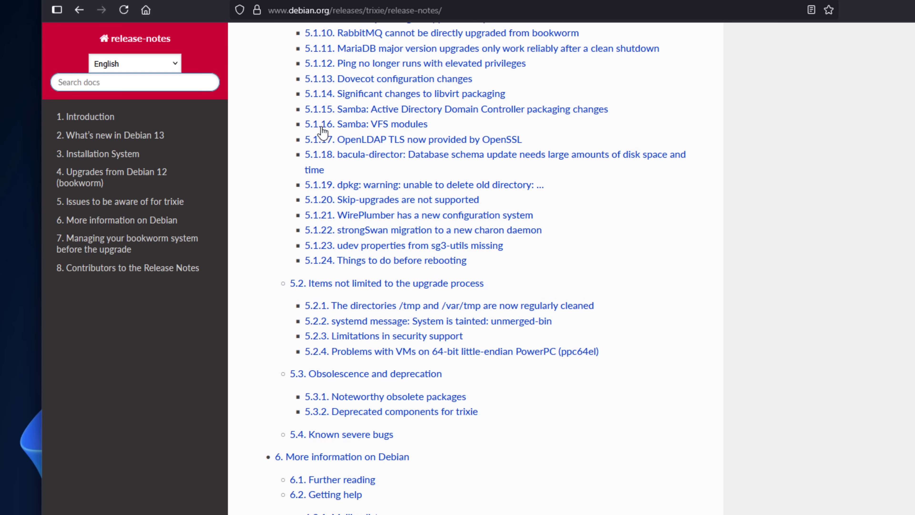
pyautogui.scroll(-3)
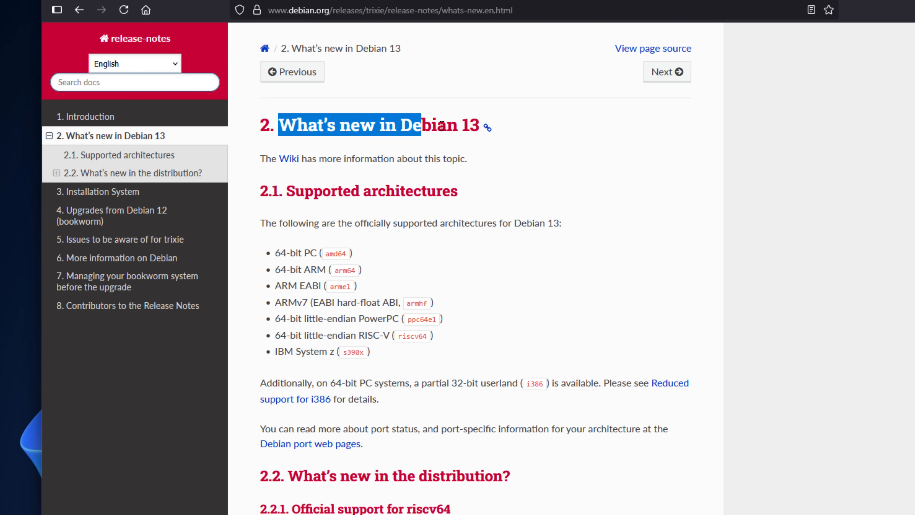
pyautogui.scroll(-3)
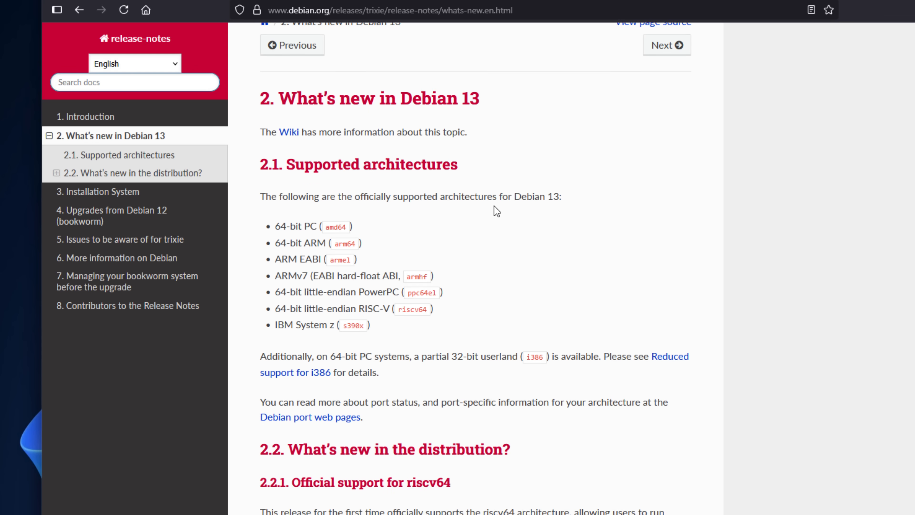
pyautogui.scroll(-3)
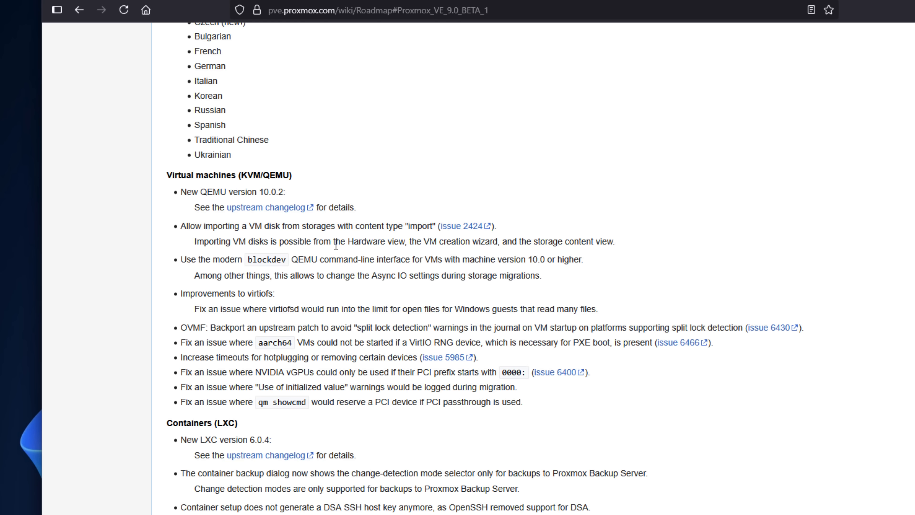
# Step: Read the virtual machines and containers changes down toward node management and ZFS 2.3.3
pyautogui.doubleClick(231, 191)
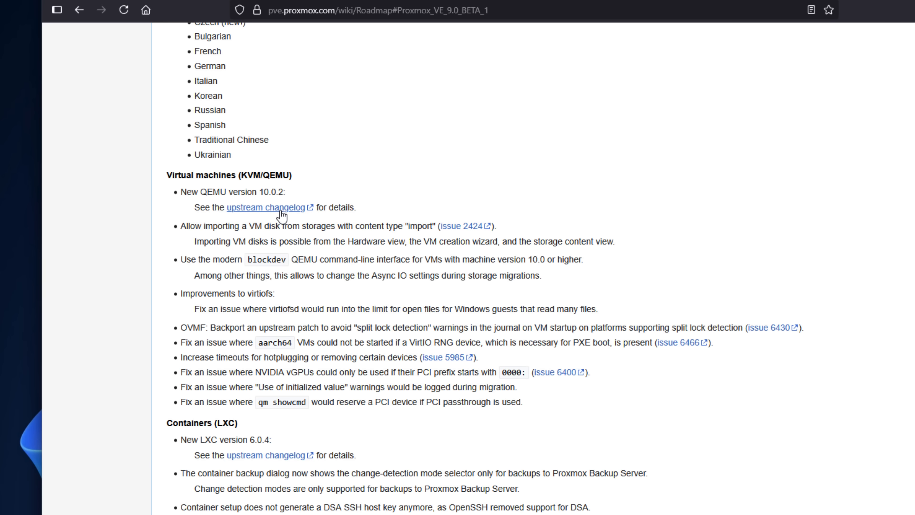
pyautogui.scroll(-3)
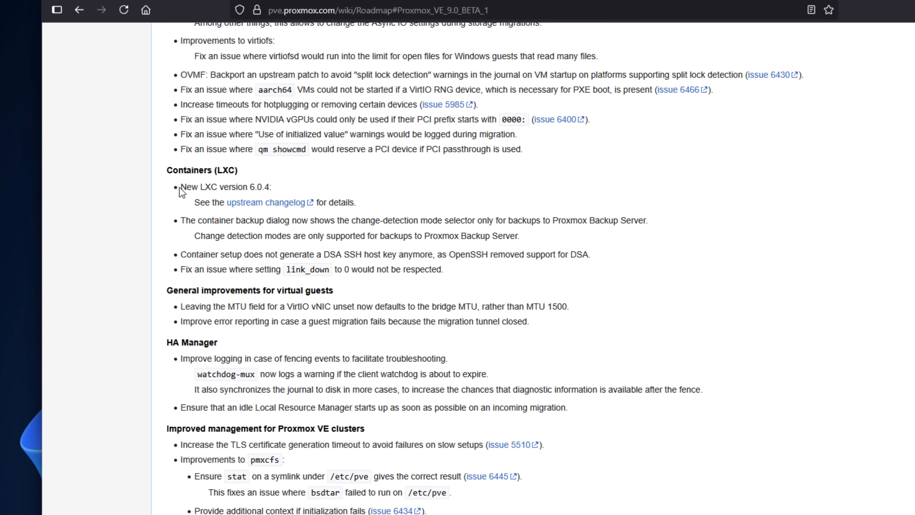
pyautogui.doubleClick(221, 187)
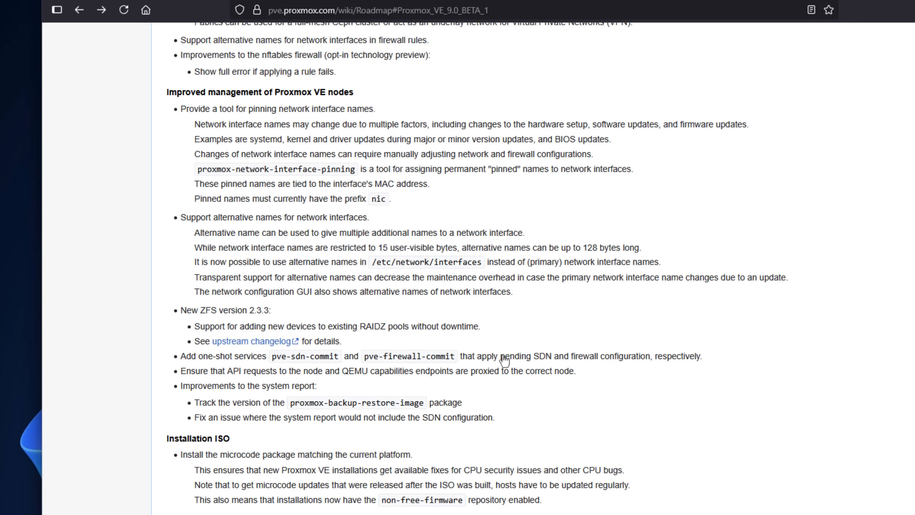
pyautogui.moveTo(185, 312)
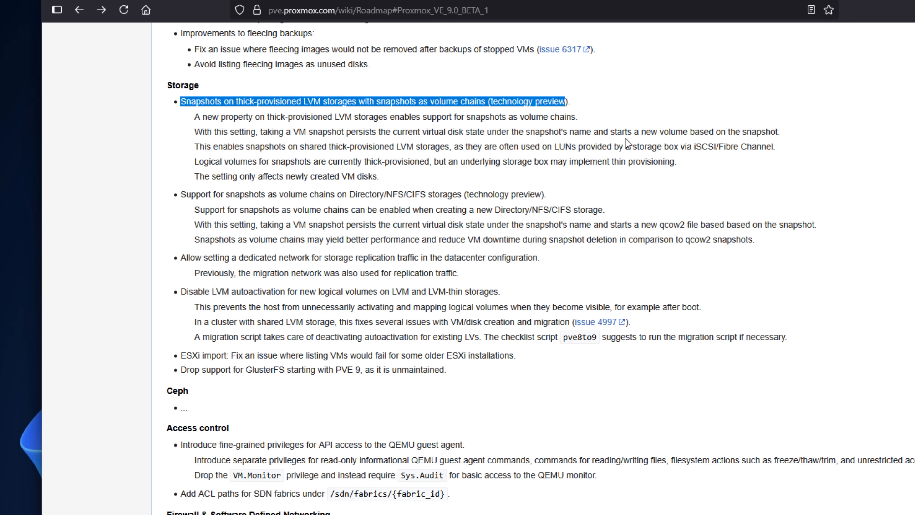
pyautogui.doubleClick(704, 146)
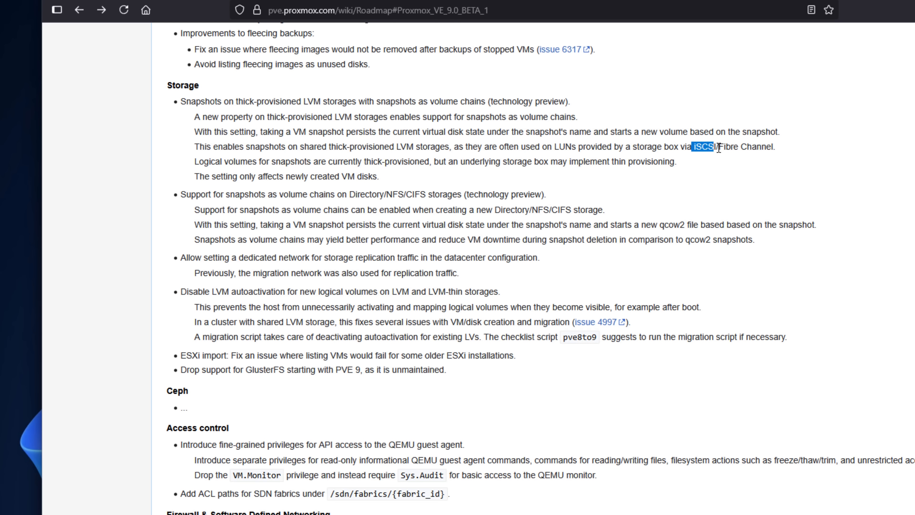
pyautogui.moveTo(705, 146); pyautogui.dragTo(776, 146)
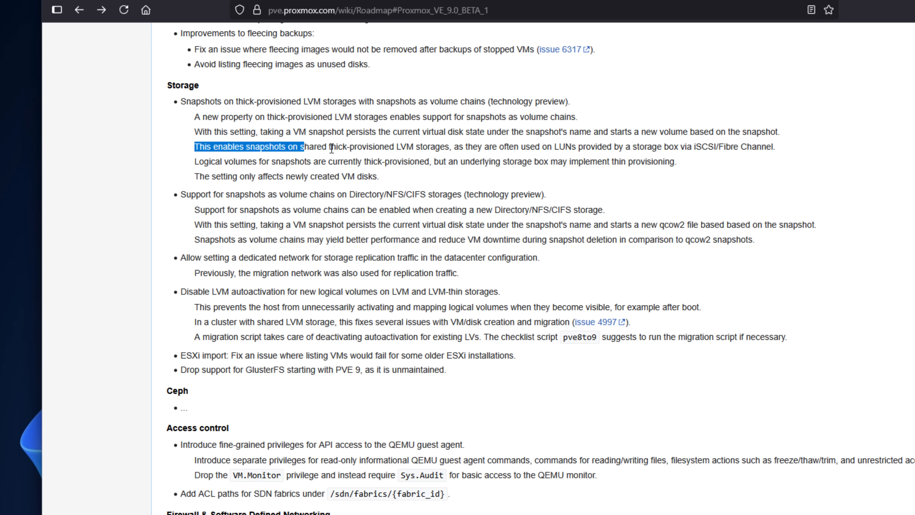
pyautogui.moveTo(297, 146); pyautogui.dragTo(775, 146)
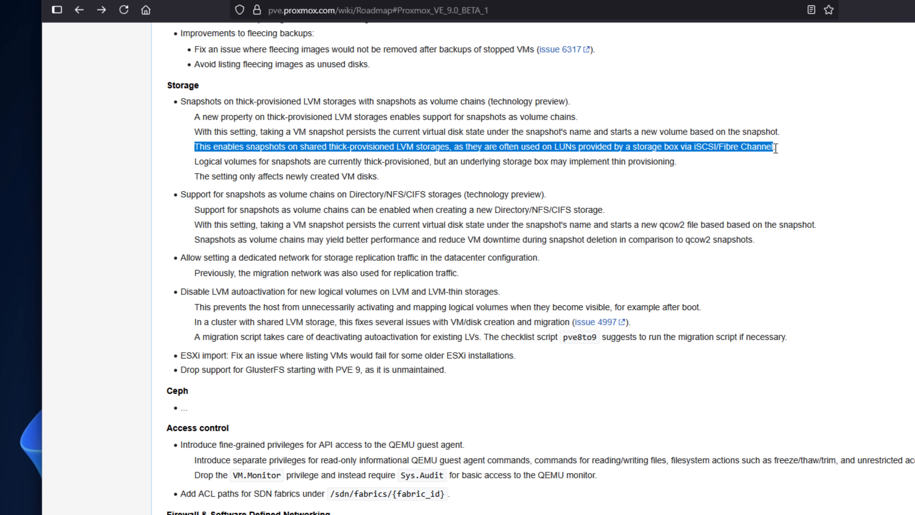
pyautogui.click(294, 162)
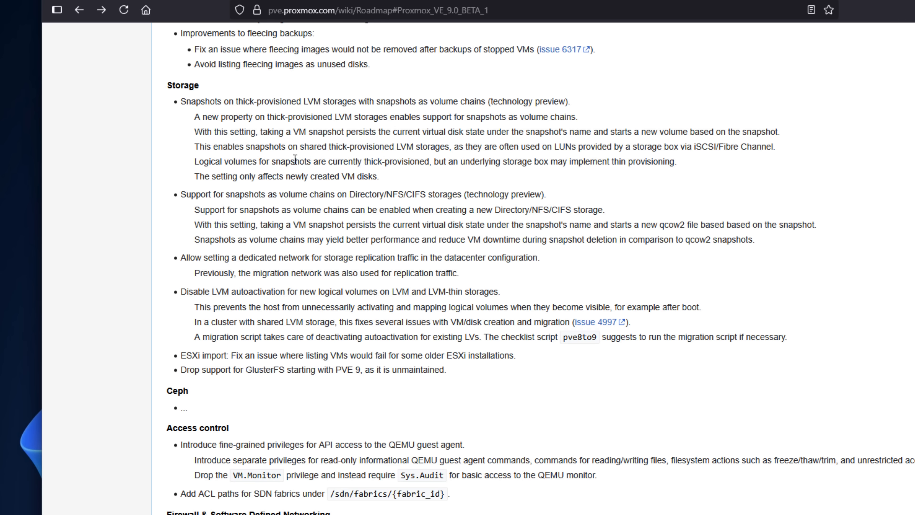
pyautogui.moveTo(193, 161); pyautogui.dragTo(353, 161)
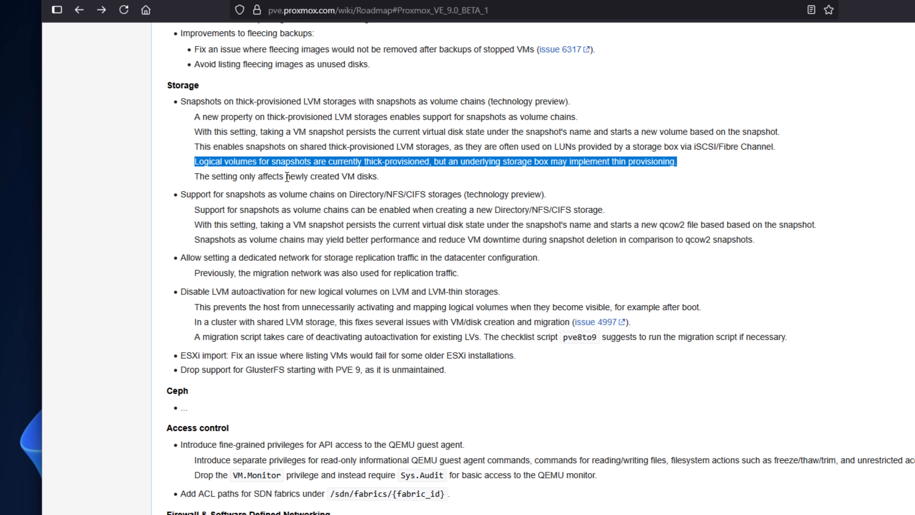
pyautogui.click(182, 197)
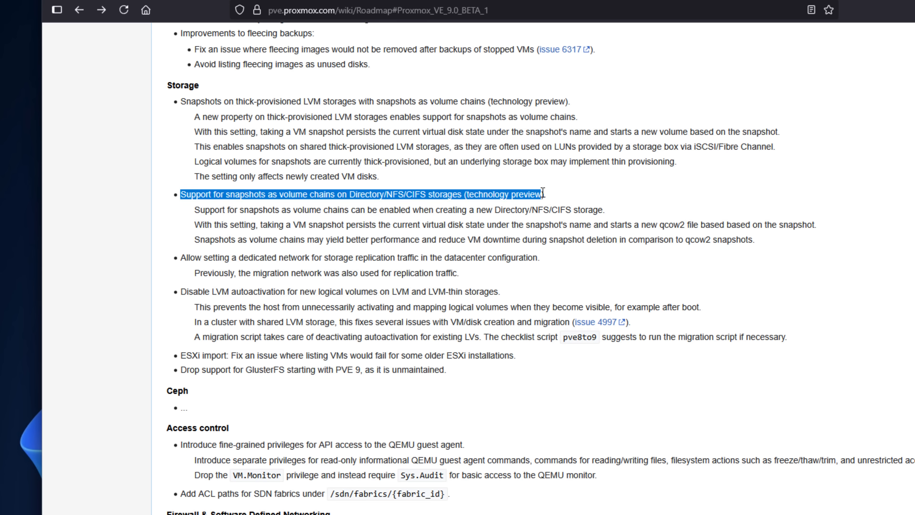
pyautogui.moveTo(525, 193)
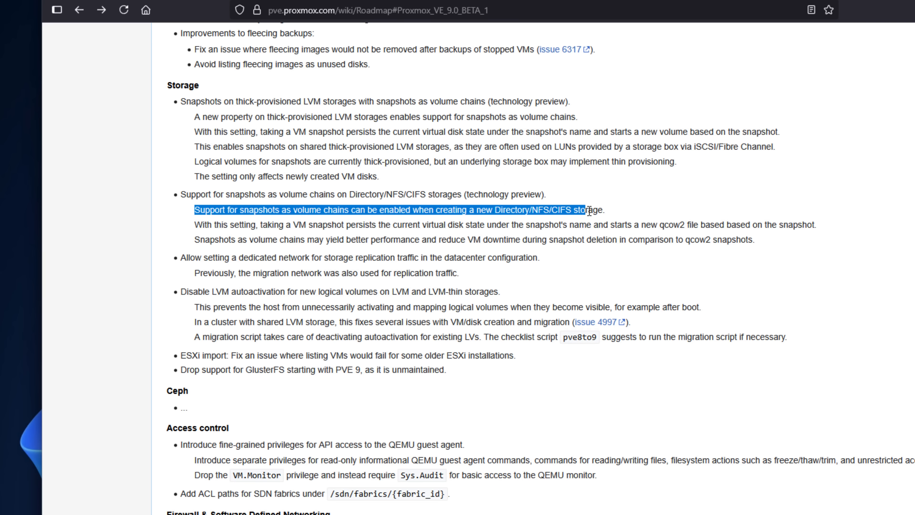
pyautogui.scroll(-3)
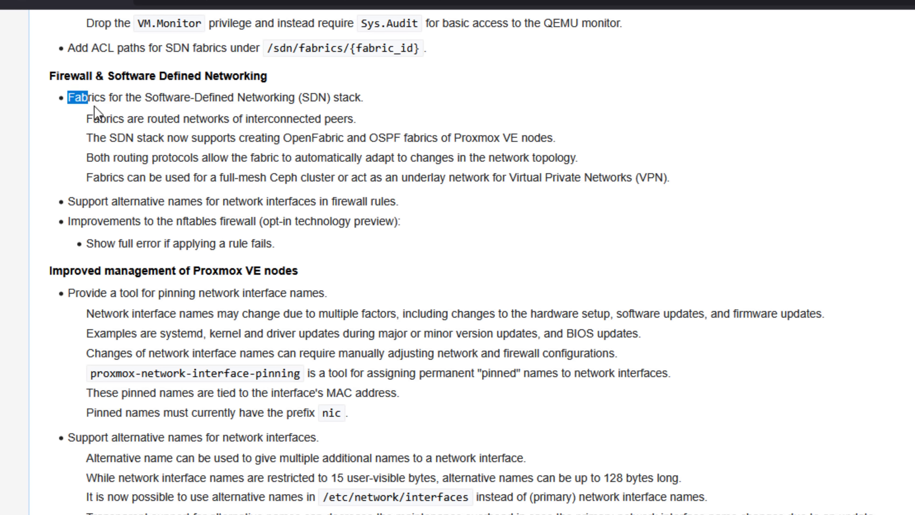
pyautogui.moveTo(82, 96); pyautogui.dragTo(365, 97)
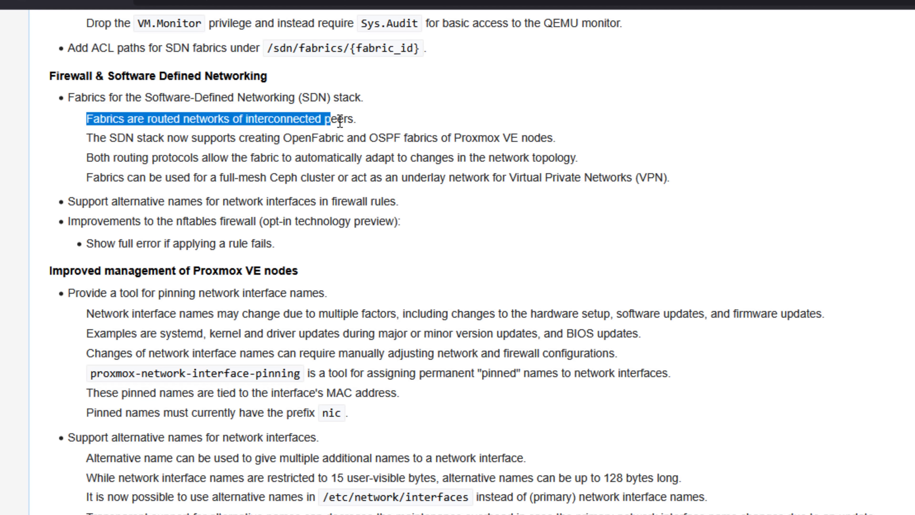
pyautogui.doubleClick(176, 139)
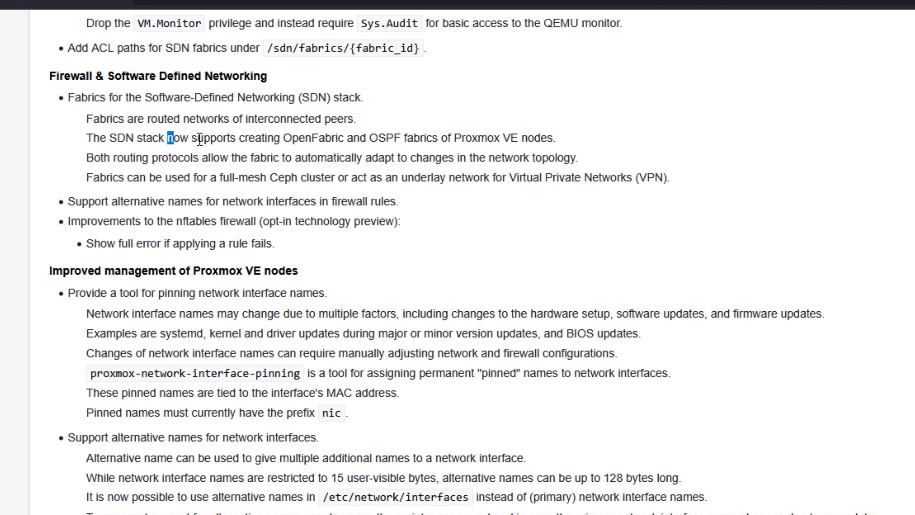
pyautogui.moveTo(181, 140); pyautogui.dragTo(553, 140)
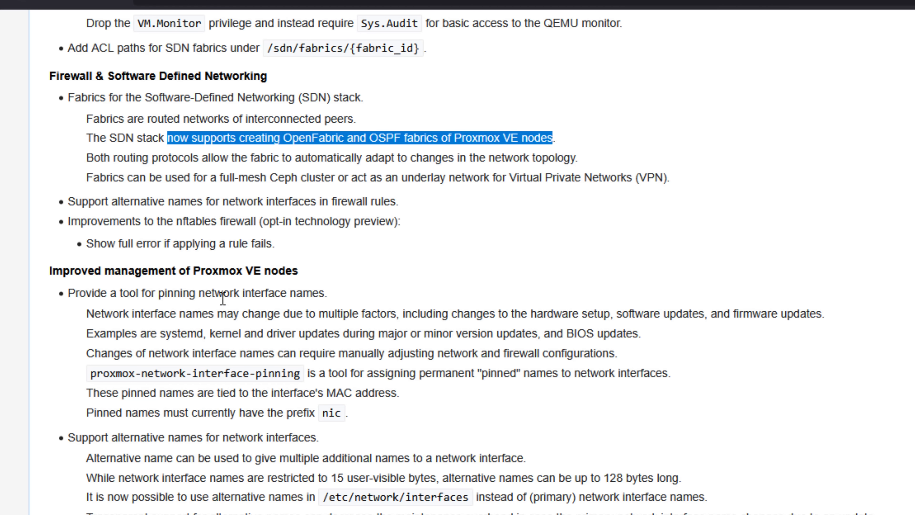
pyautogui.moveTo(91, 420)
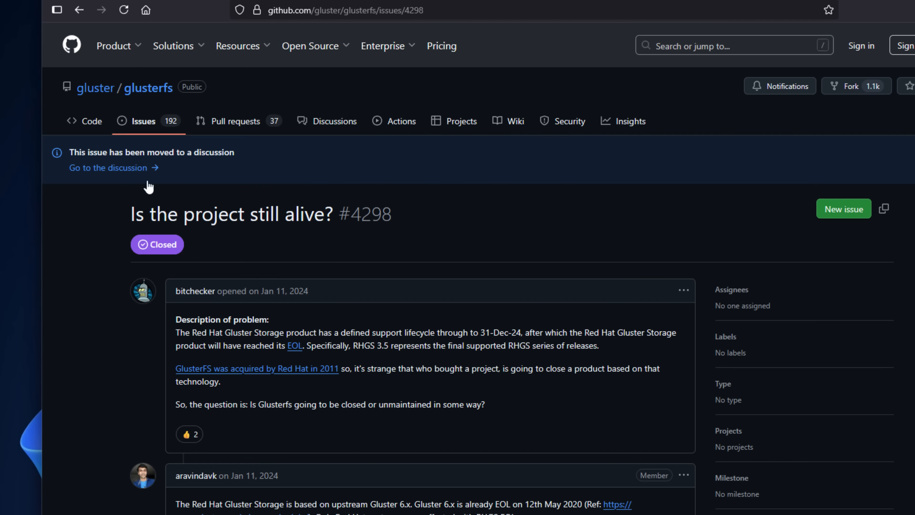
pyautogui.moveTo(579, 232)
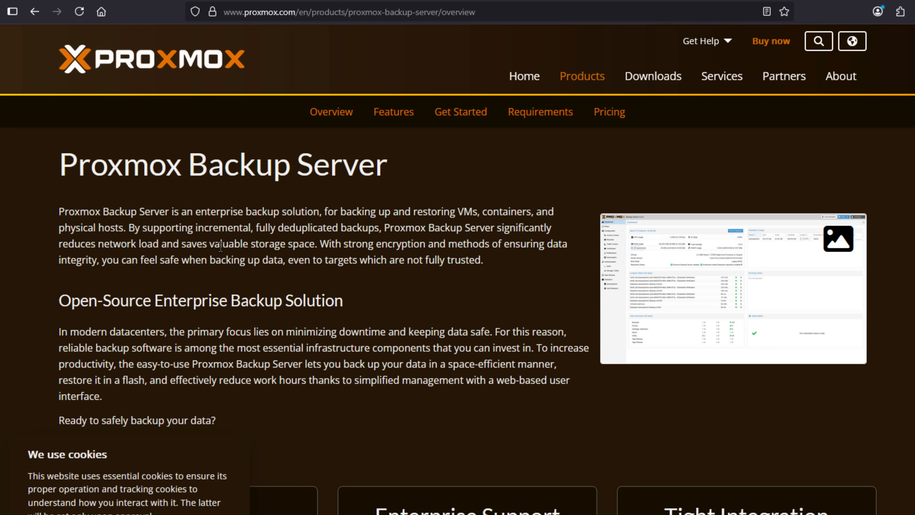
# Step: Scroll down the Proxmox Backup Server product overview page
pyautogui.scroll(-3)
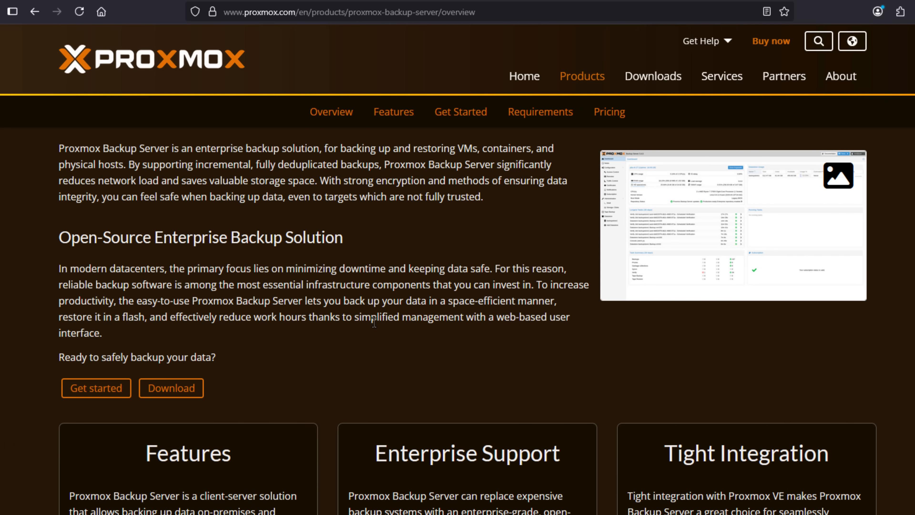
pyautogui.scroll(-3)
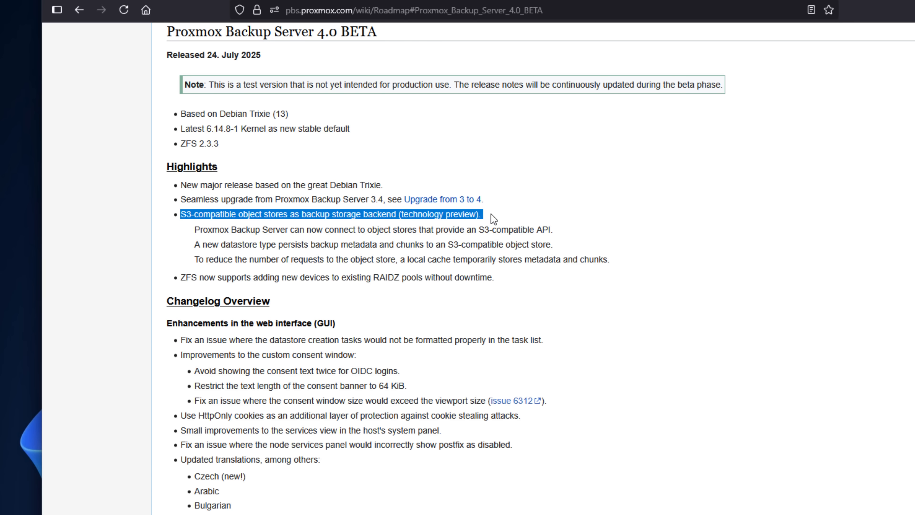
# Step: Highlight the S3 object store and ZFS highlights, the notification settings line and the S3 backend entry
pyautogui.moveTo(492, 213); pyautogui.dragTo(553, 244)
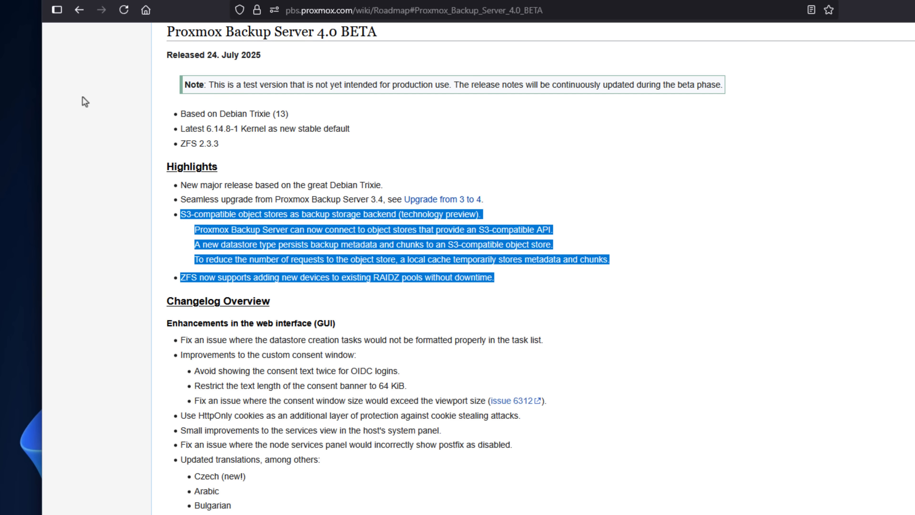
pyautogui.scroll(-3)
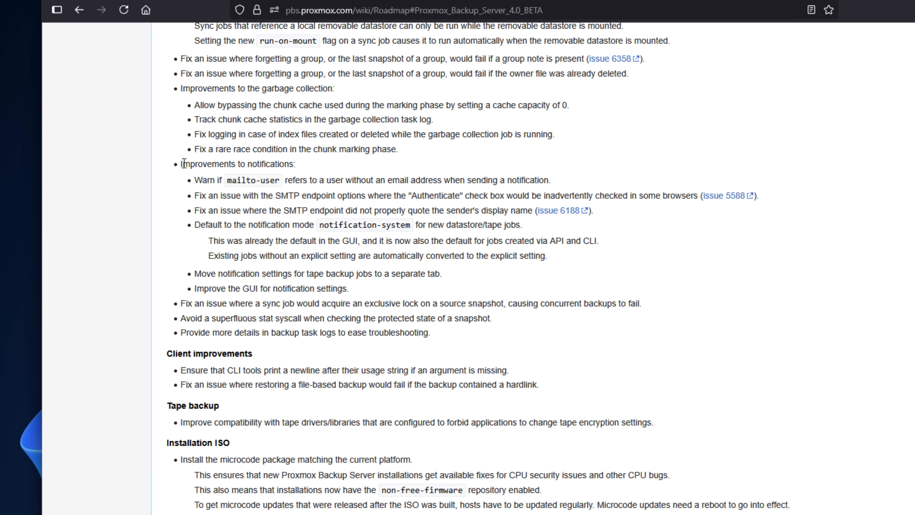
pyautogui.doubleClick(238, 164)
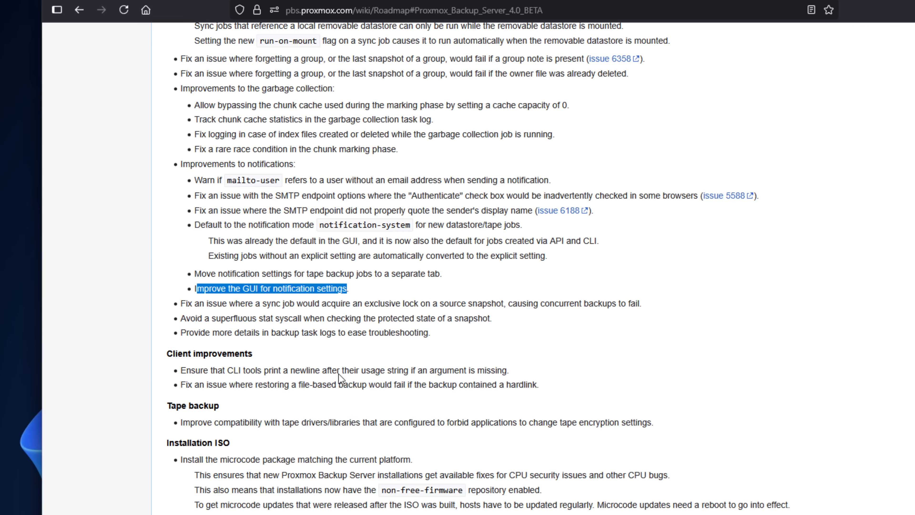
pyautogui.scroll(-3)
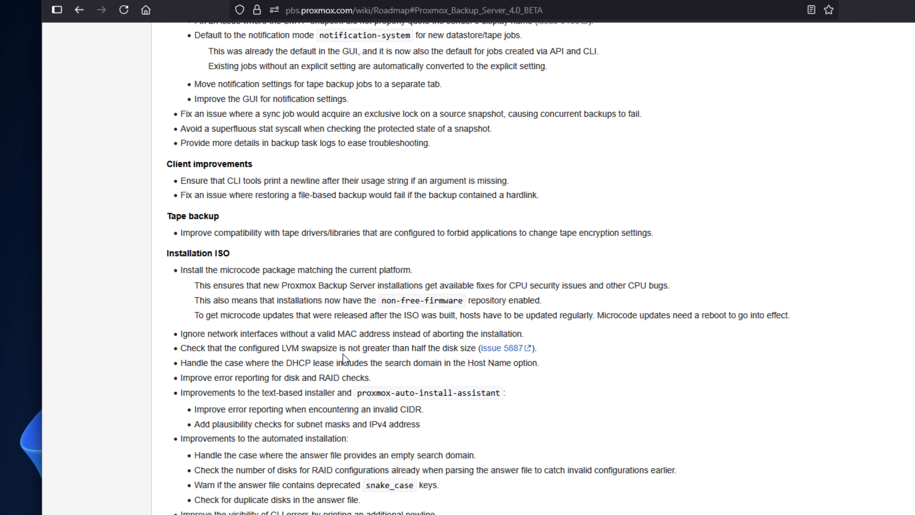
pyautogui.scroll(-3)
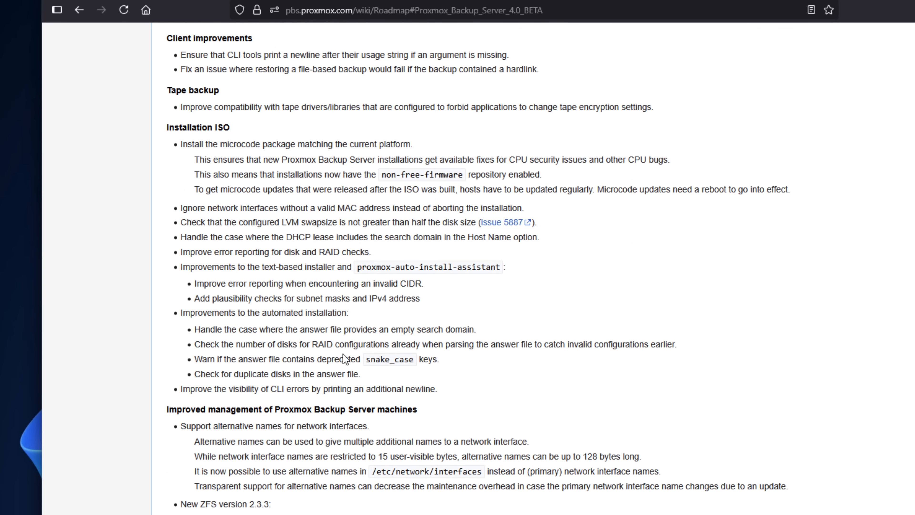
pyautogui.scroll(-3)
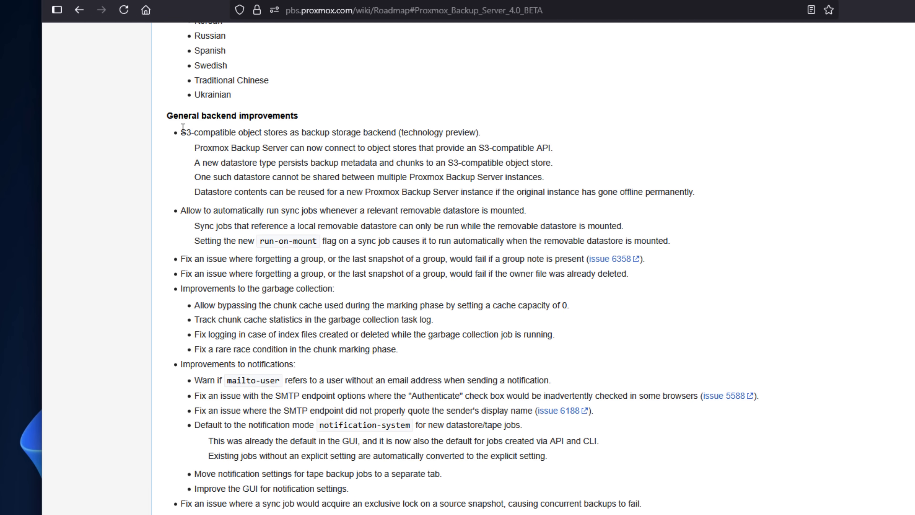
pyautogui.moveTo(181, 132); pyautogui.dragTo(473, 132)
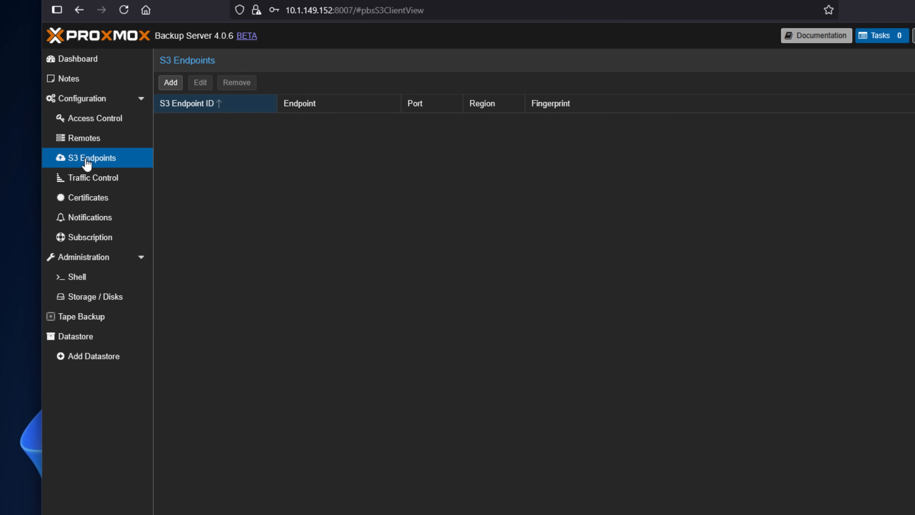
# Step: Bring up the empty Add: S3 Endpoint form from the S3 Endpoints page
pyautogui.click(169, 82)
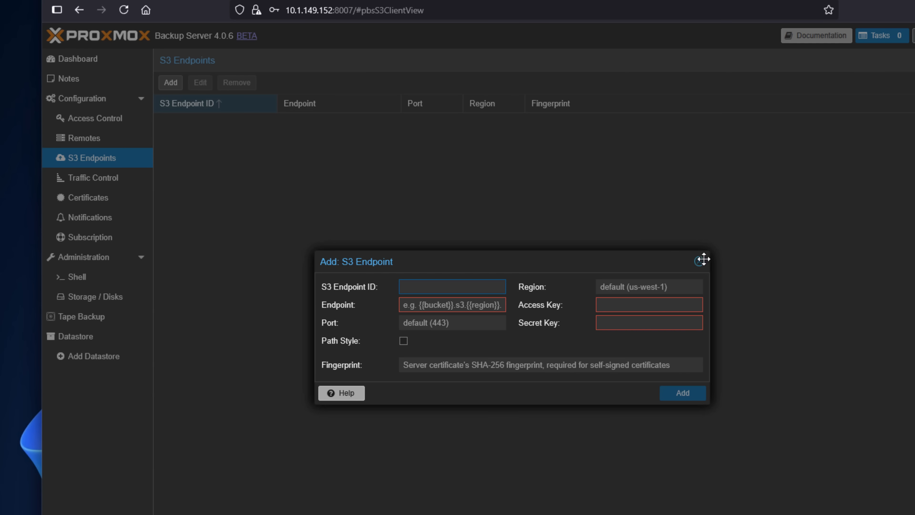
pyautogui.moveTo(698, 260)
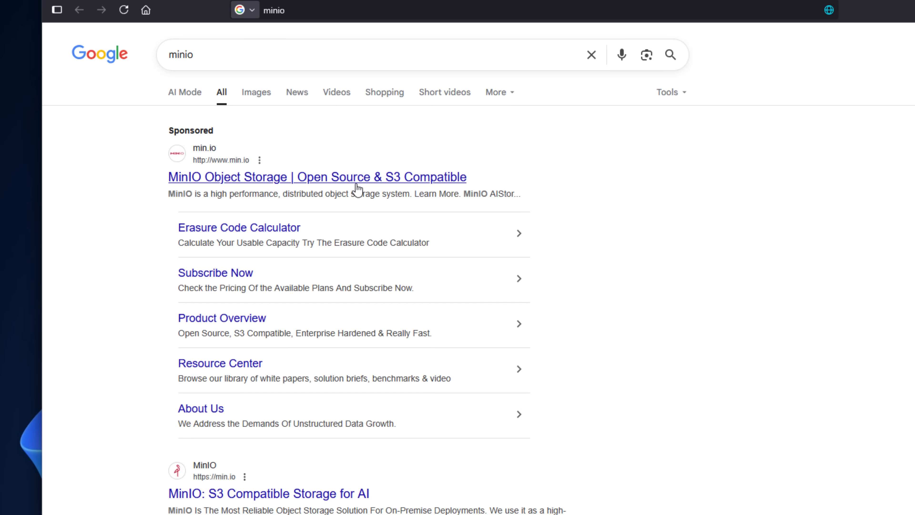
# Step: Visit the MinIO Object Storage result and browse the AIStor product page
pyautogui.click(317, 177)
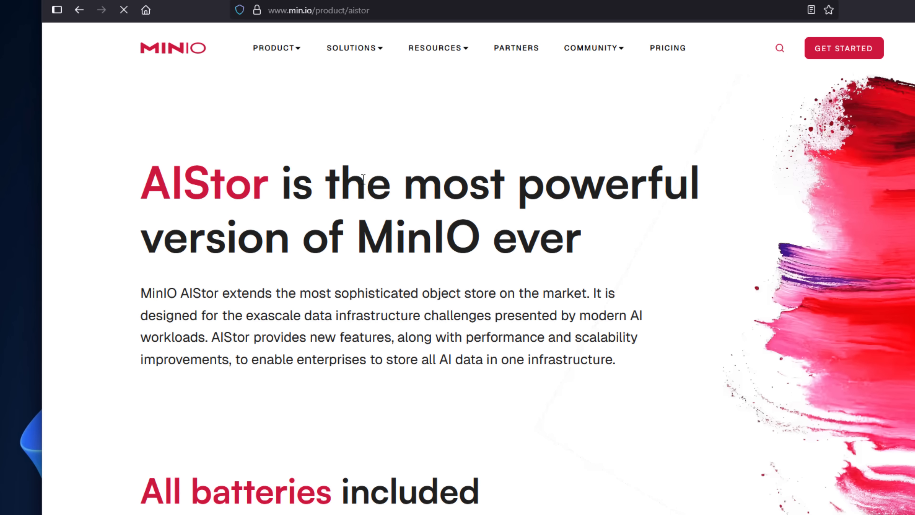
pyautogui.scroll(-3)
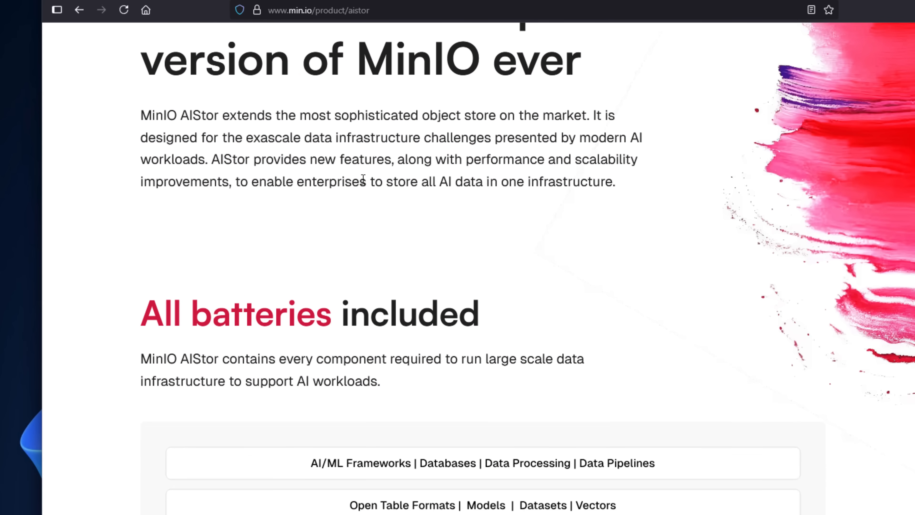
pyautogui.scroll(-3)
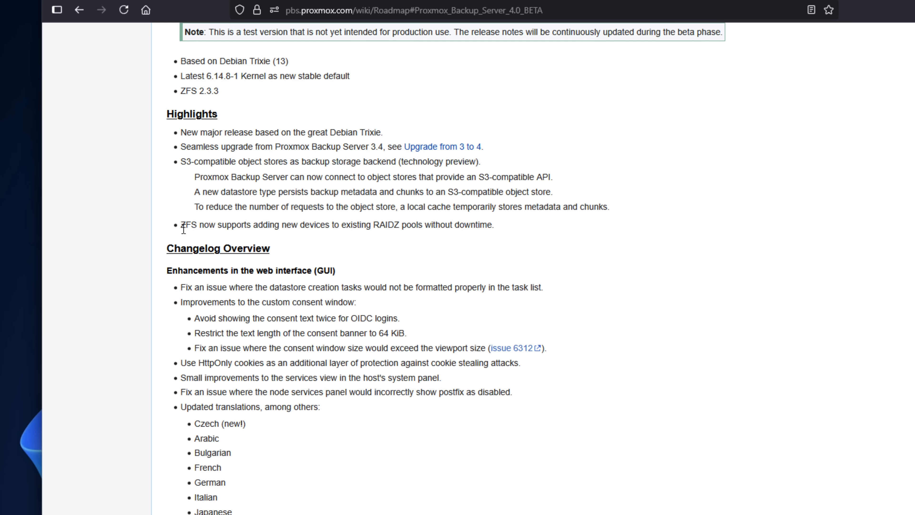
# Step: Highlight the ZFS RAIDZ device expansion line and scroll to General backend improvements
pyautogui.moveTo(180, 225); pyautogui.dragTo(493, 224)
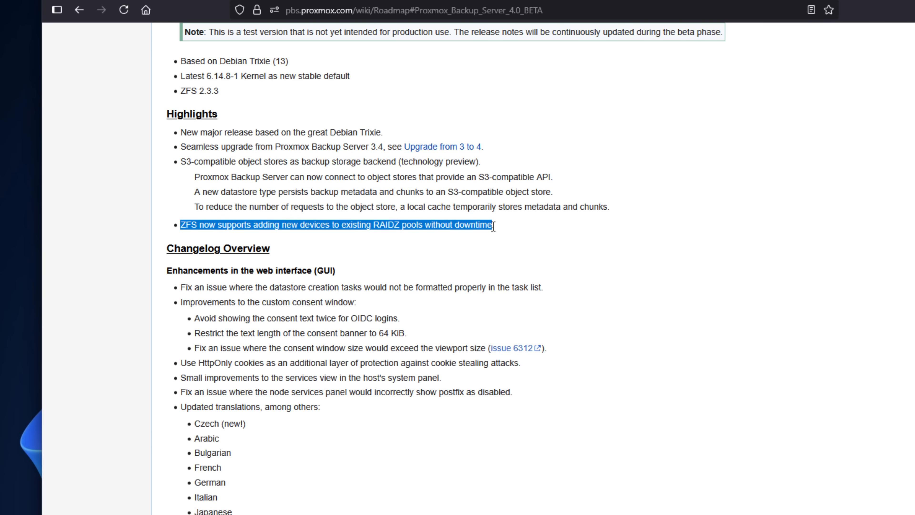
pyautogui.scroll(-3)
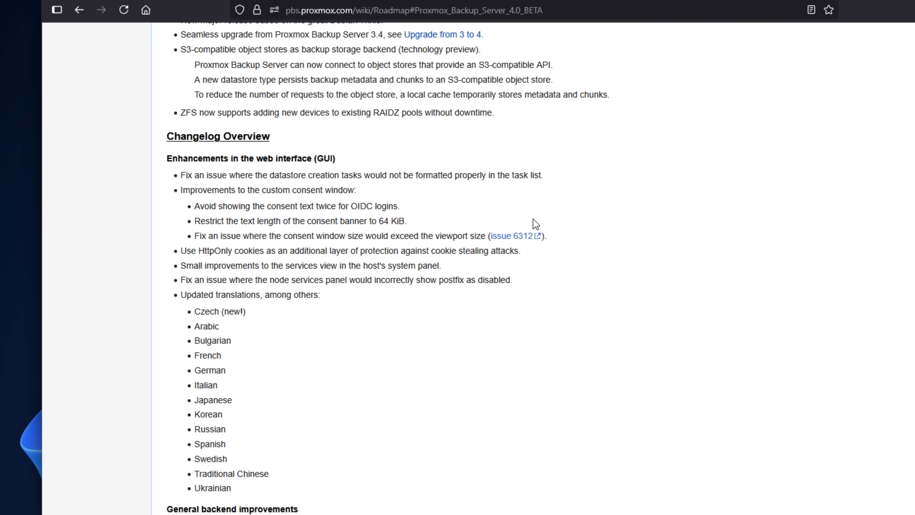
pyautogui.scroll(-3)
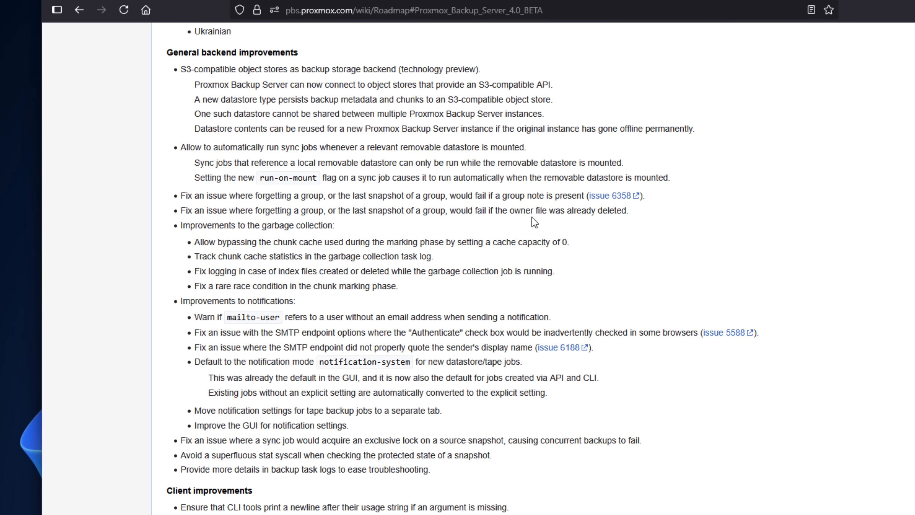
pyautogui.moveTo(179, 151)
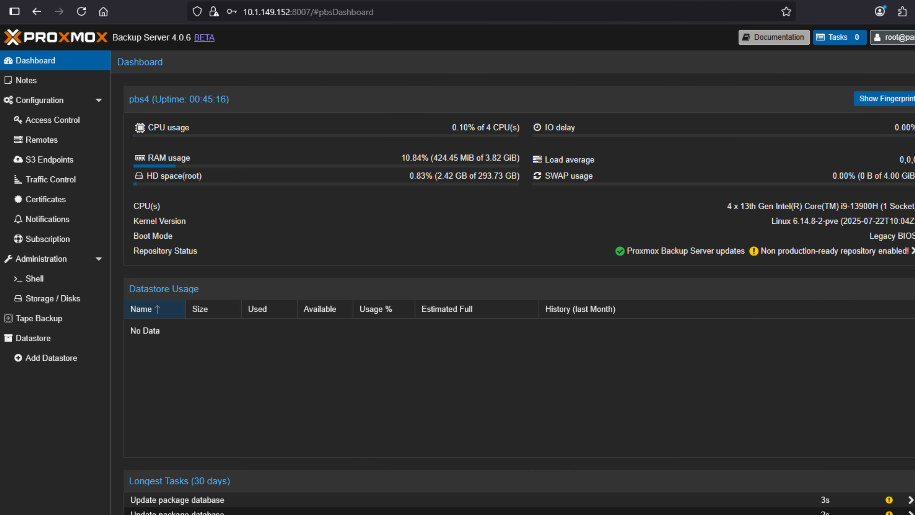
pyautogui.moveTo(343, 156)
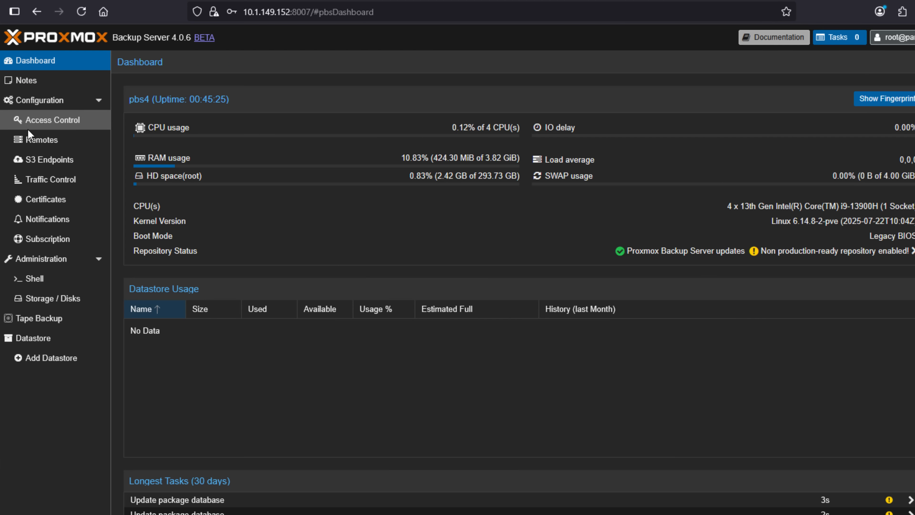
# Step: Browse the Tape Backup and empty S3 Endpoints pages, then return to the 4.0.6 beta dashboard
pyautogui.click(40, 318)
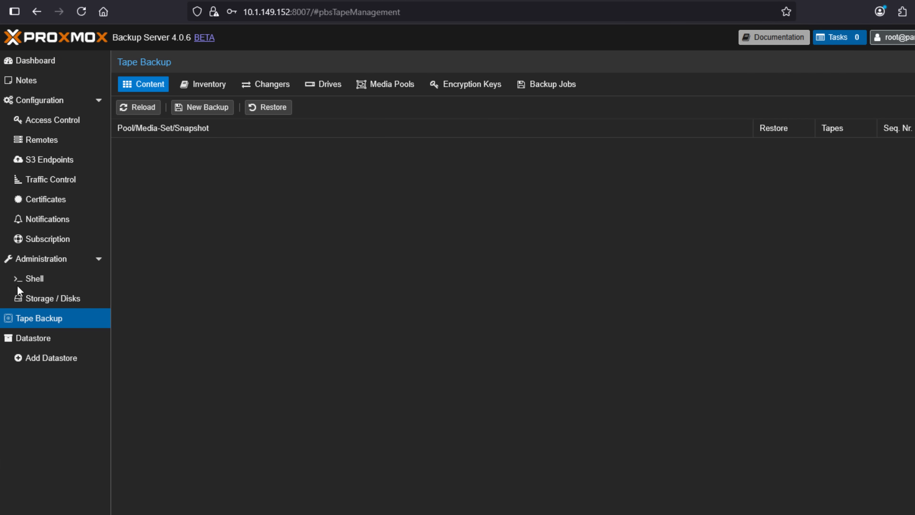
pyautogui.click(50, 159)
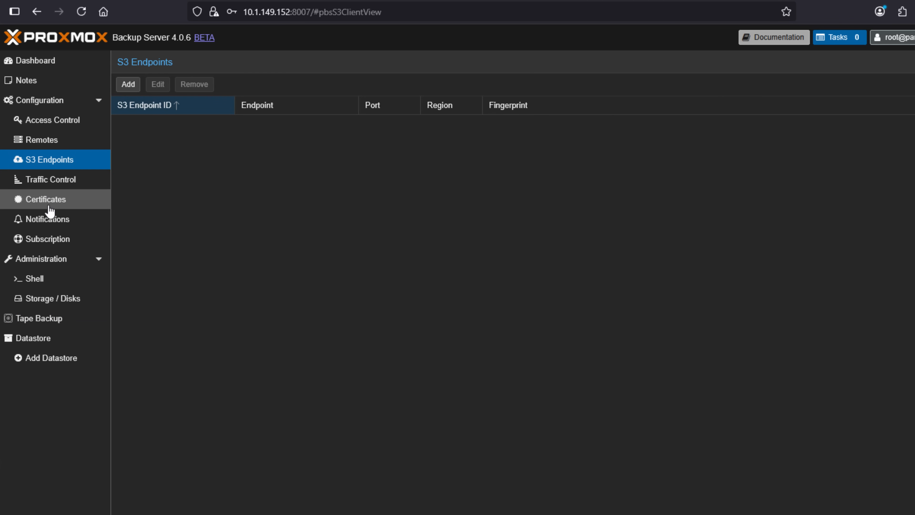
pyautogui.click(47, 219)
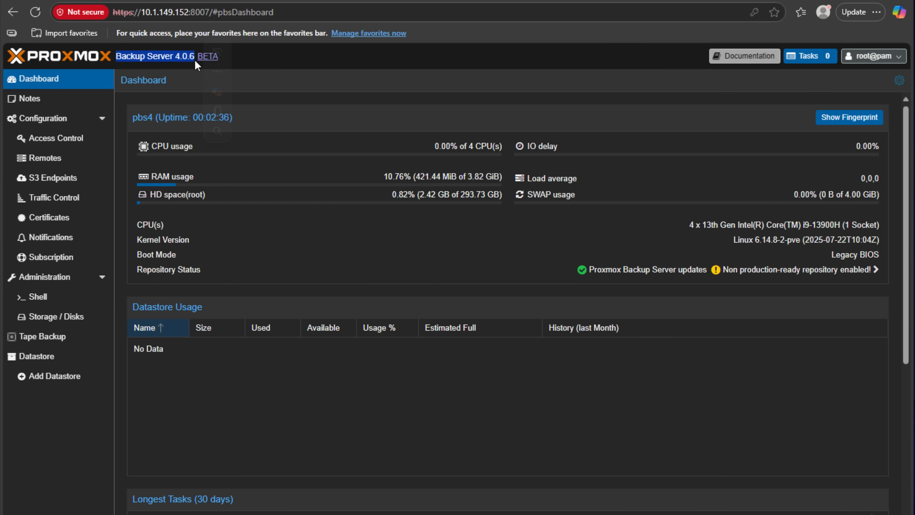
pyautogui.moveTo(52, 177)
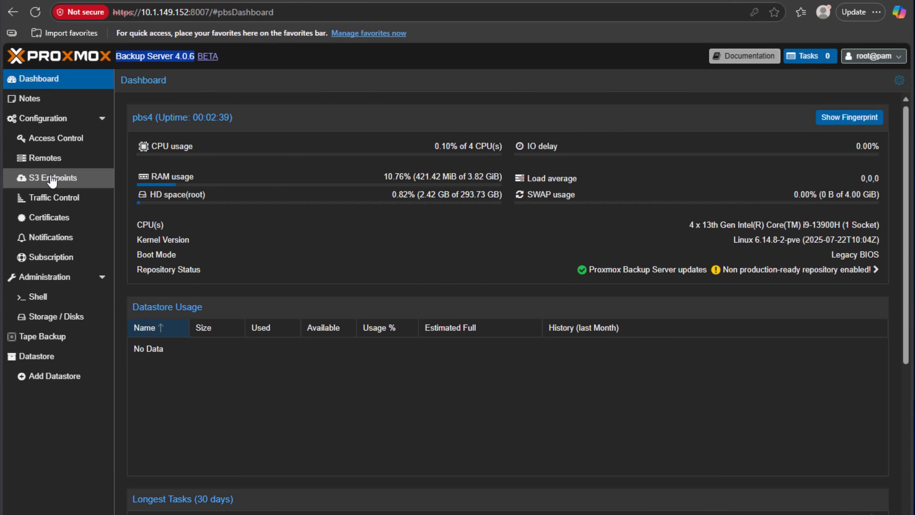